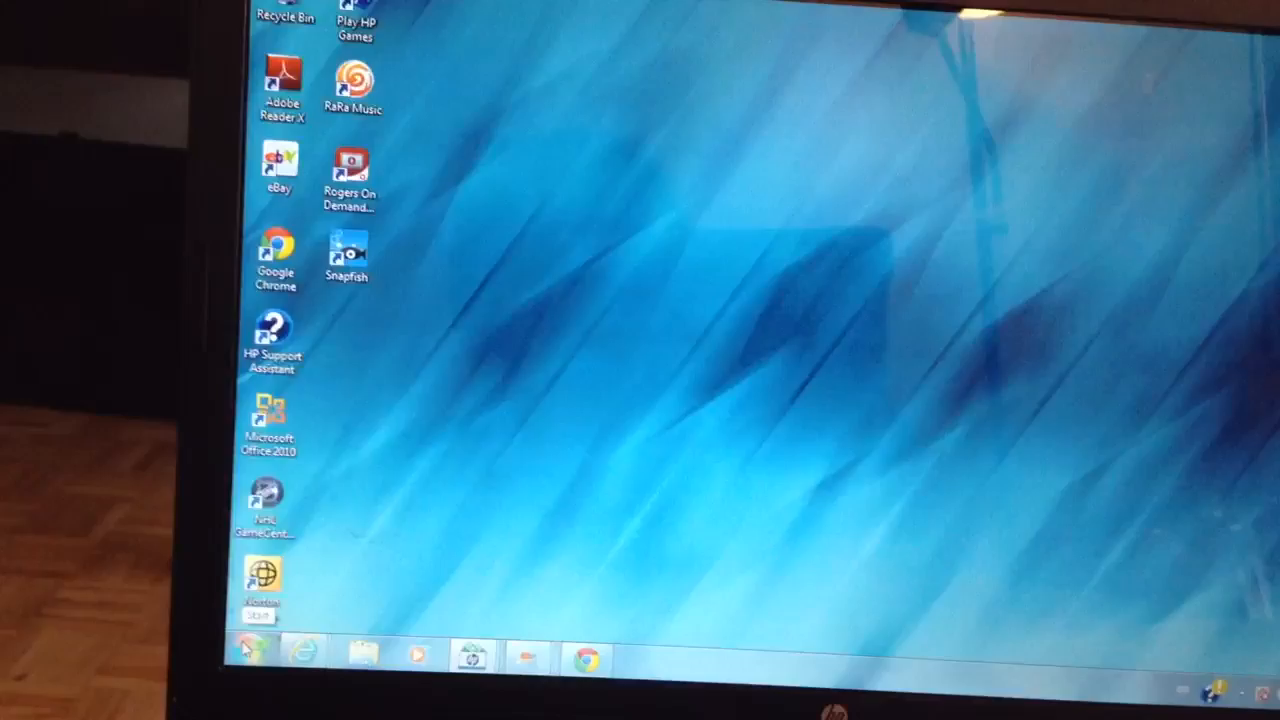
Step: Bring up the Windows 7 Start menu over the desktop
{"action": "left_click", "coordinate": [248, 644]}
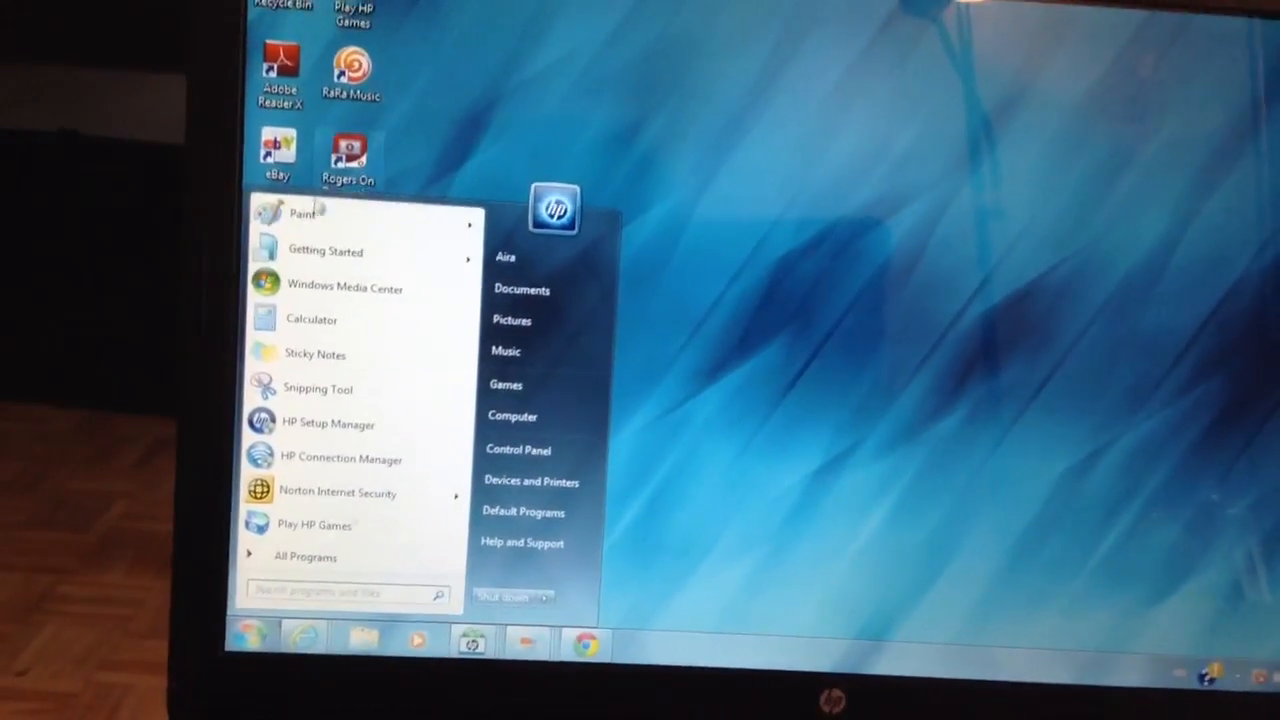